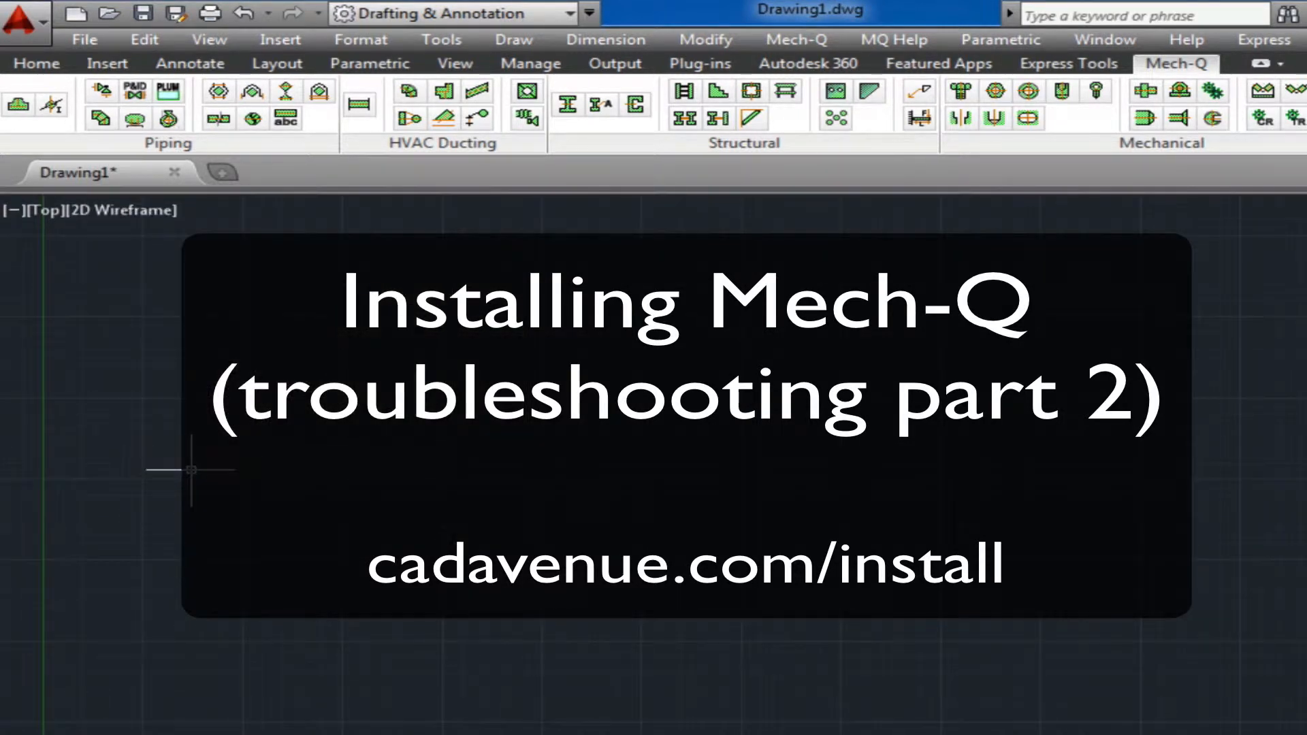
Step: Enter CONFIG at the command line without running it yet
text(conf)
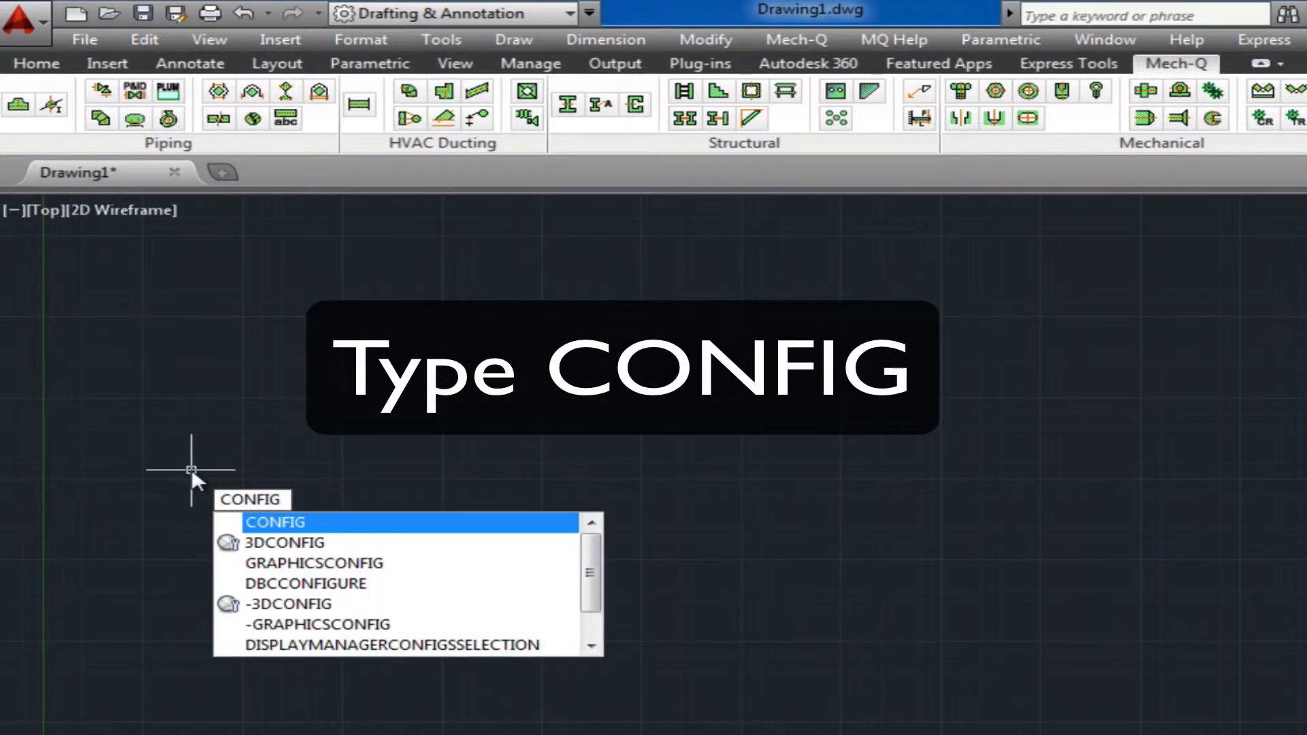
Step: Run CONFIG and expand Support File Search Path under Files, then reach Load/Unload Customizations
key(Enter)
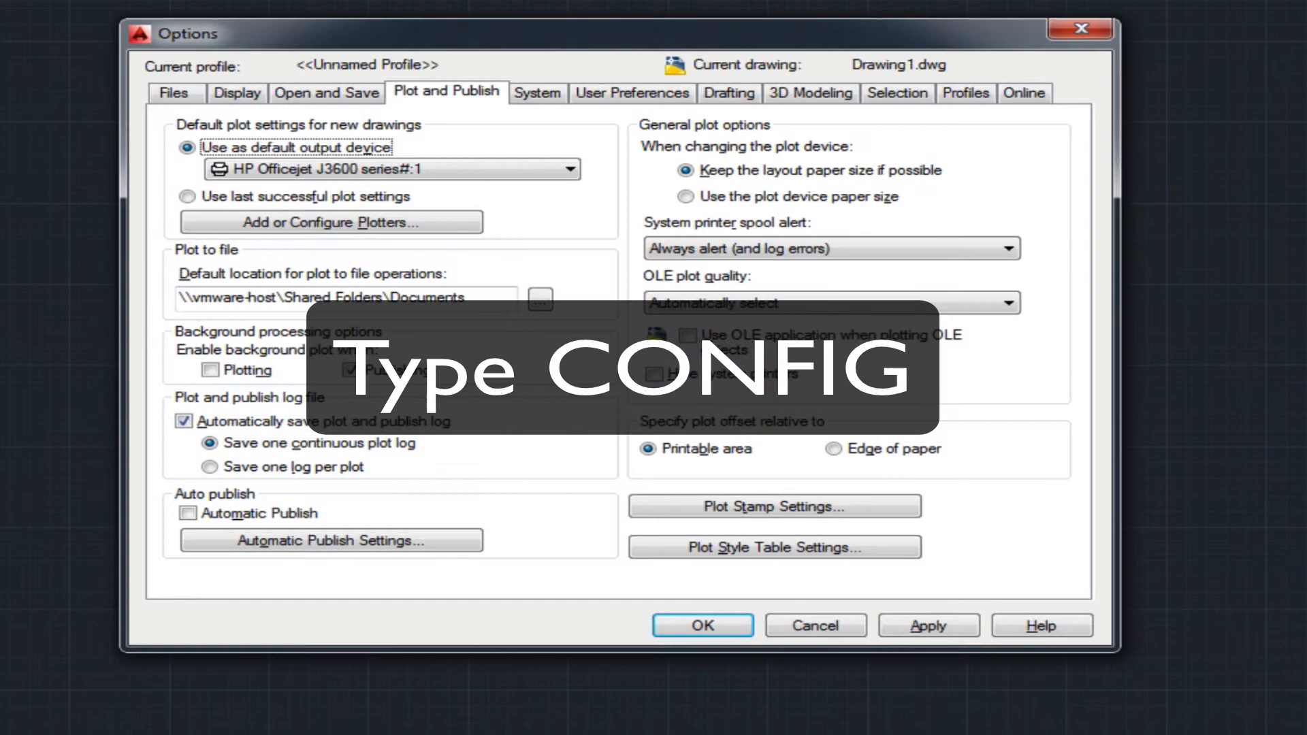
click(176, 93)
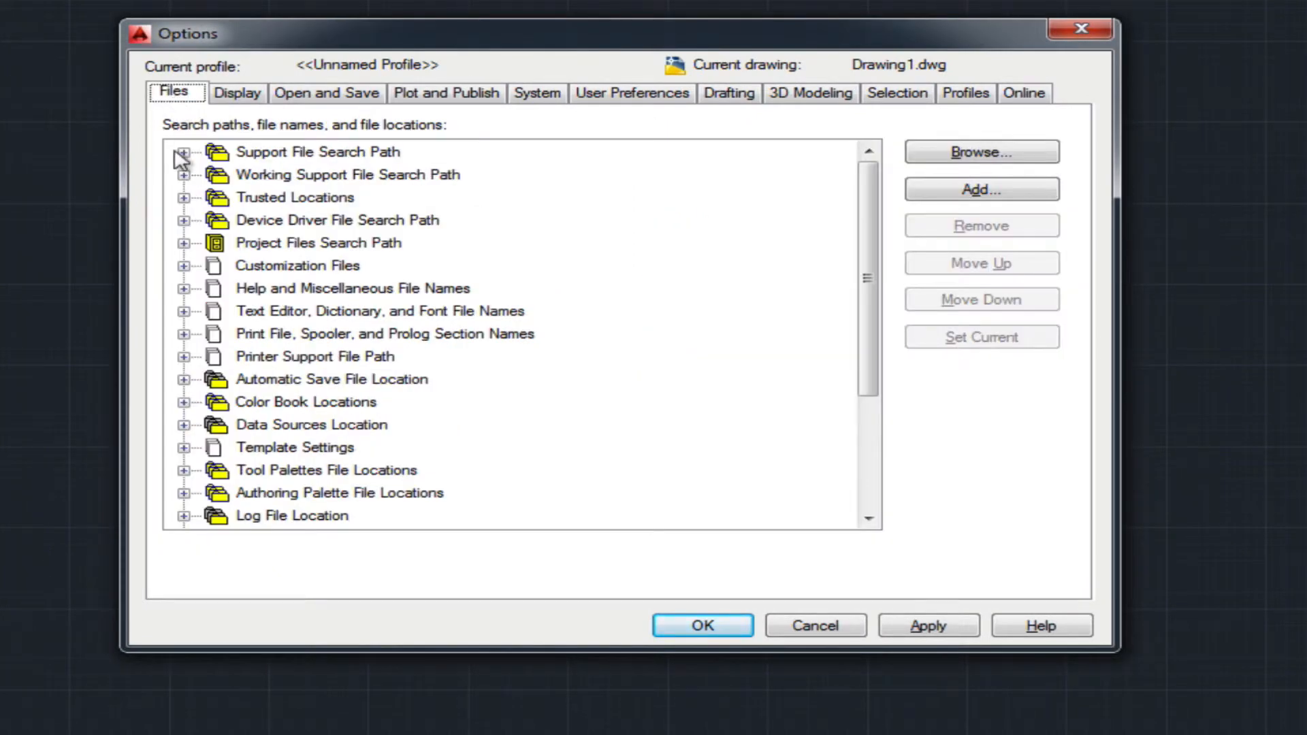
click(184, 154)
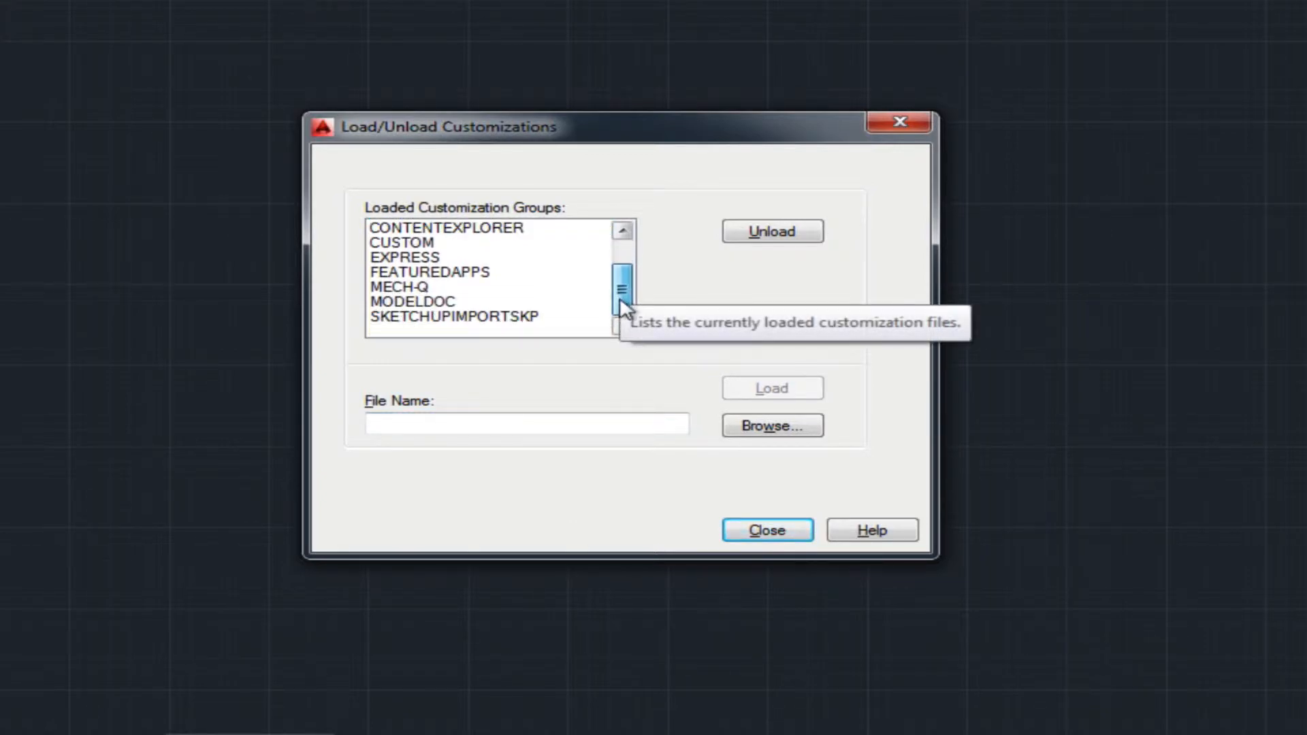
Step: Select the MECH-Q customization group and browse for its customization file
click(399, 288)
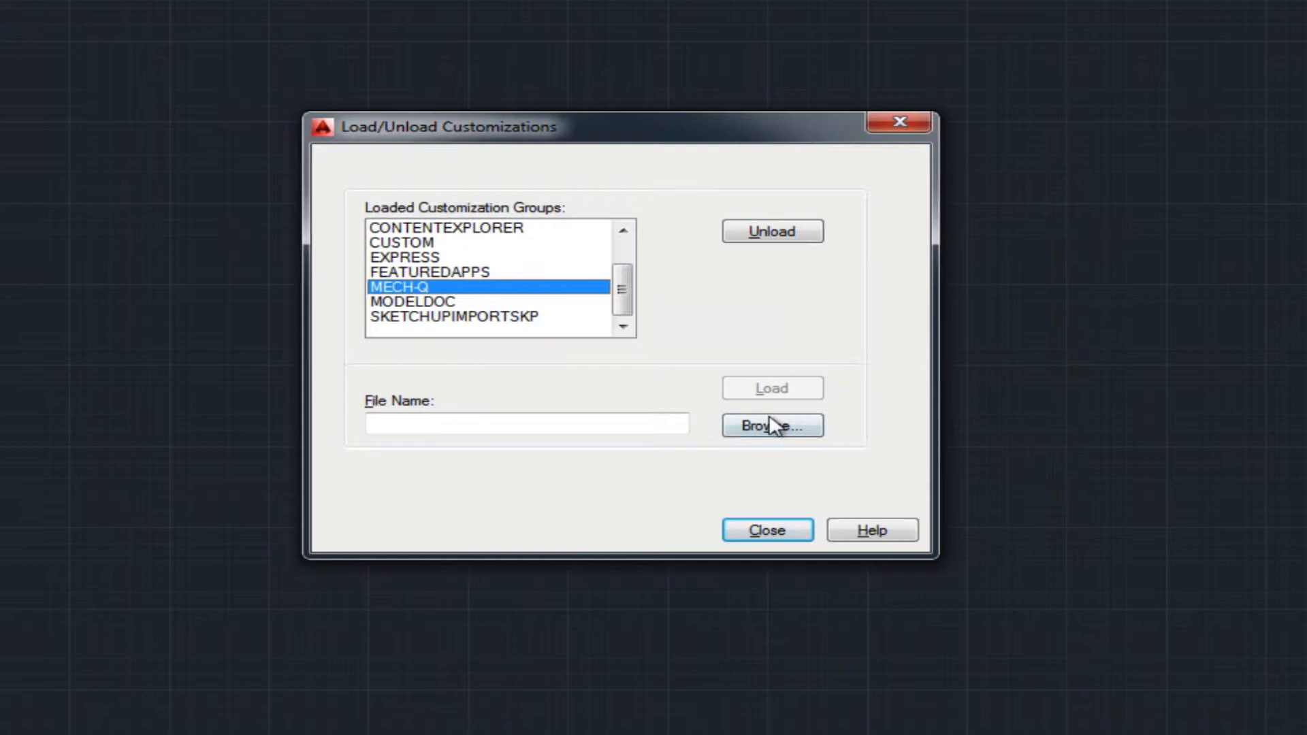
click(770, 426)
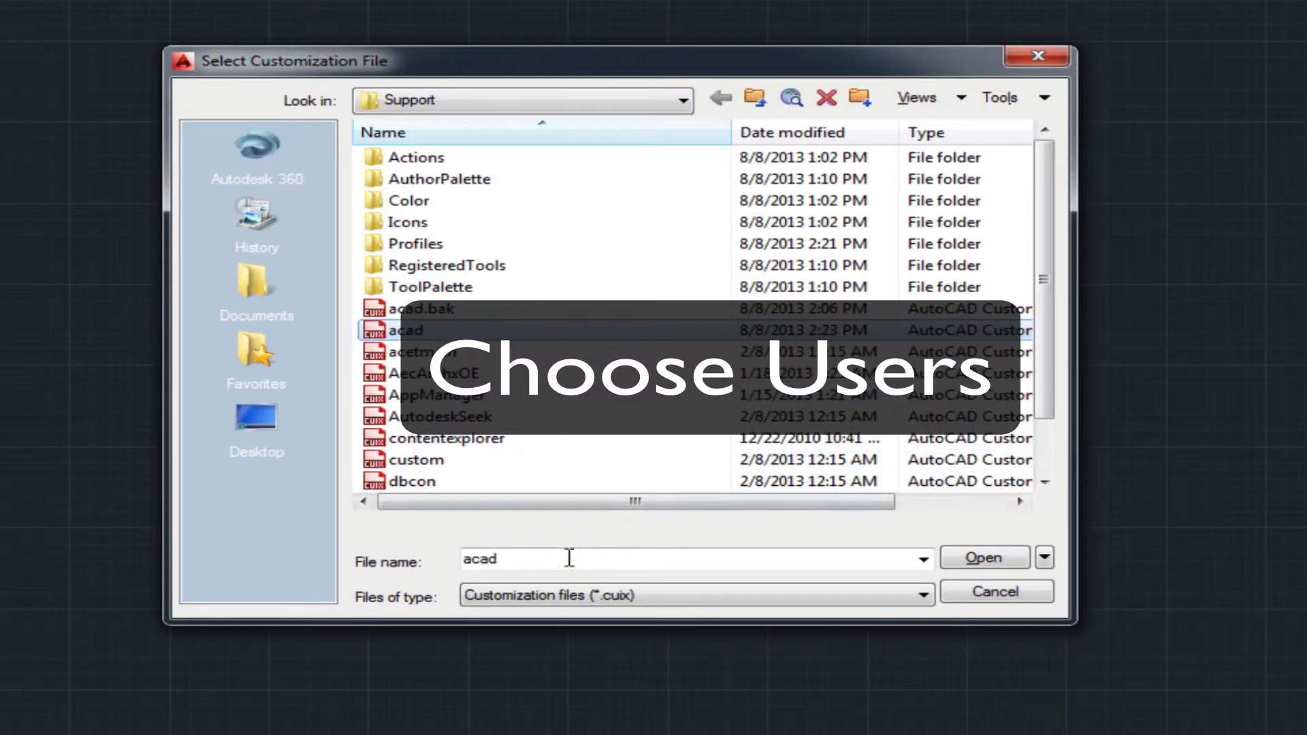
Step: Navigate to C:\Users\Public\Public Documents\Mech-Q\Menu\ACAD and select Mech-Q.cuix
text(color)
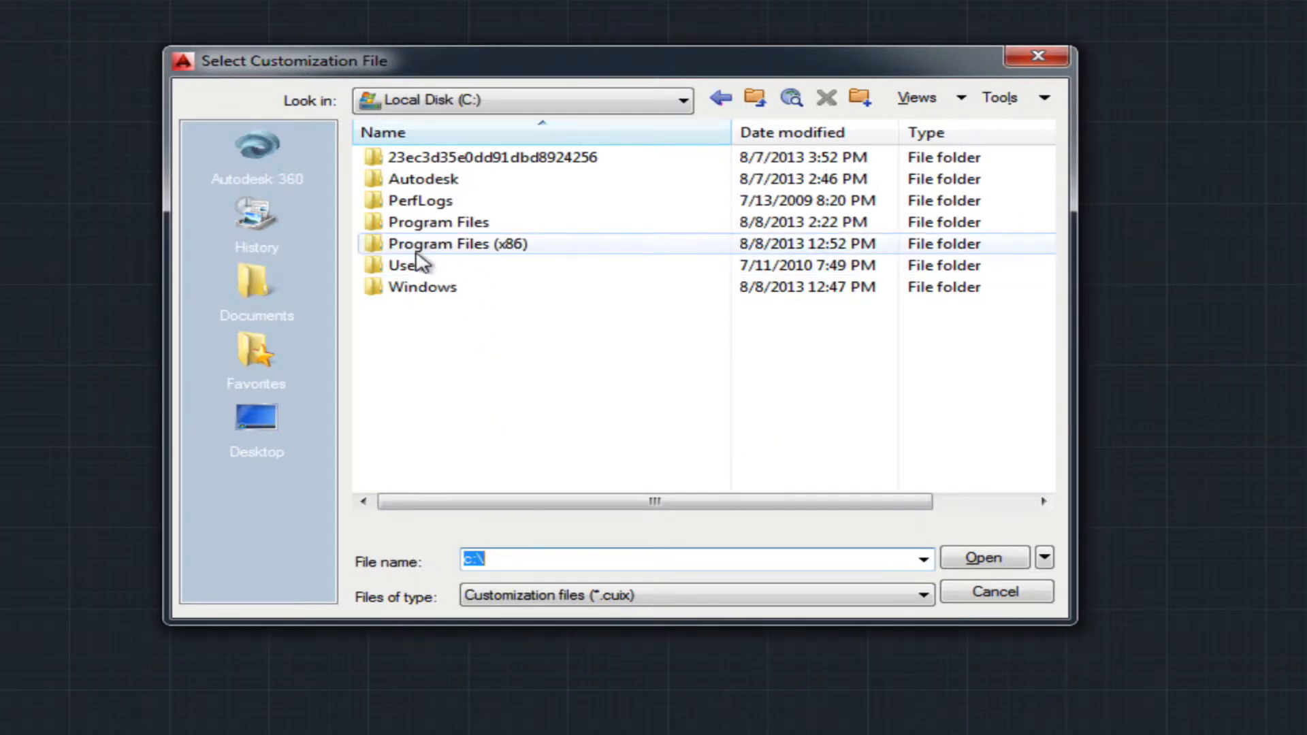
double_click(407, 265)
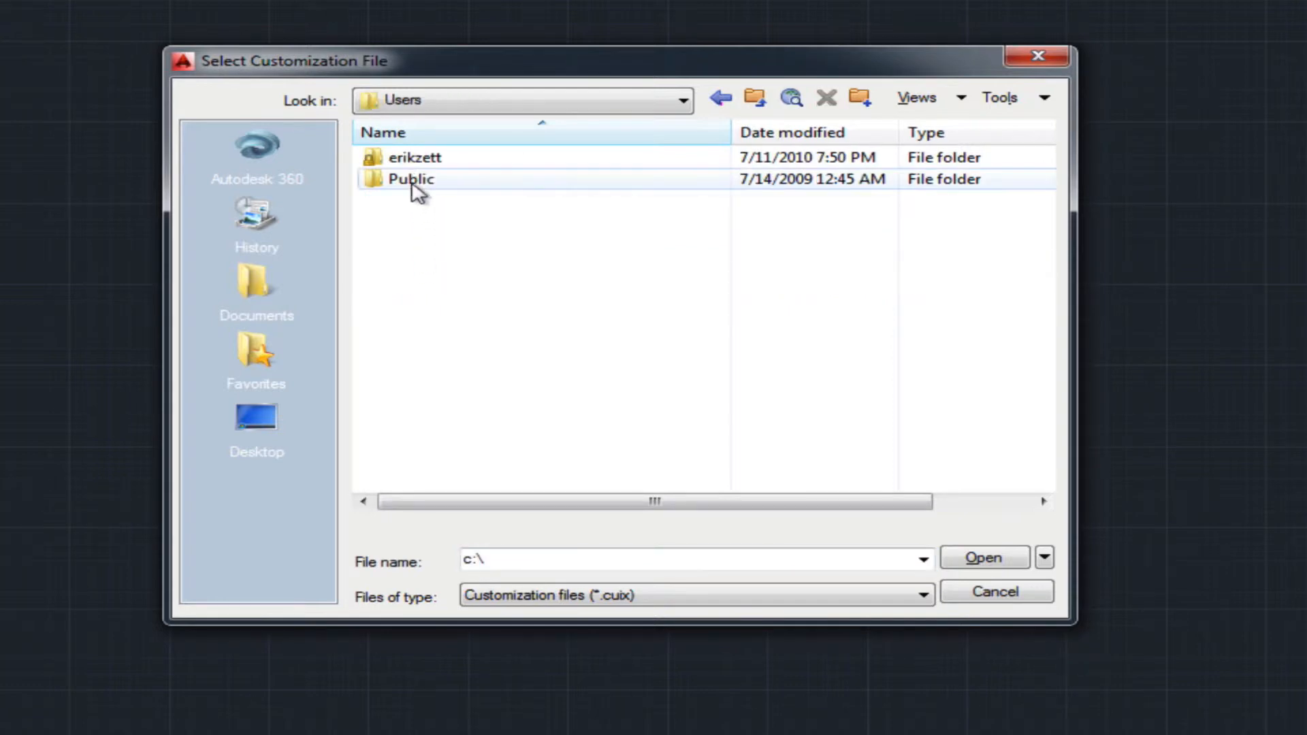
click(409, 178)
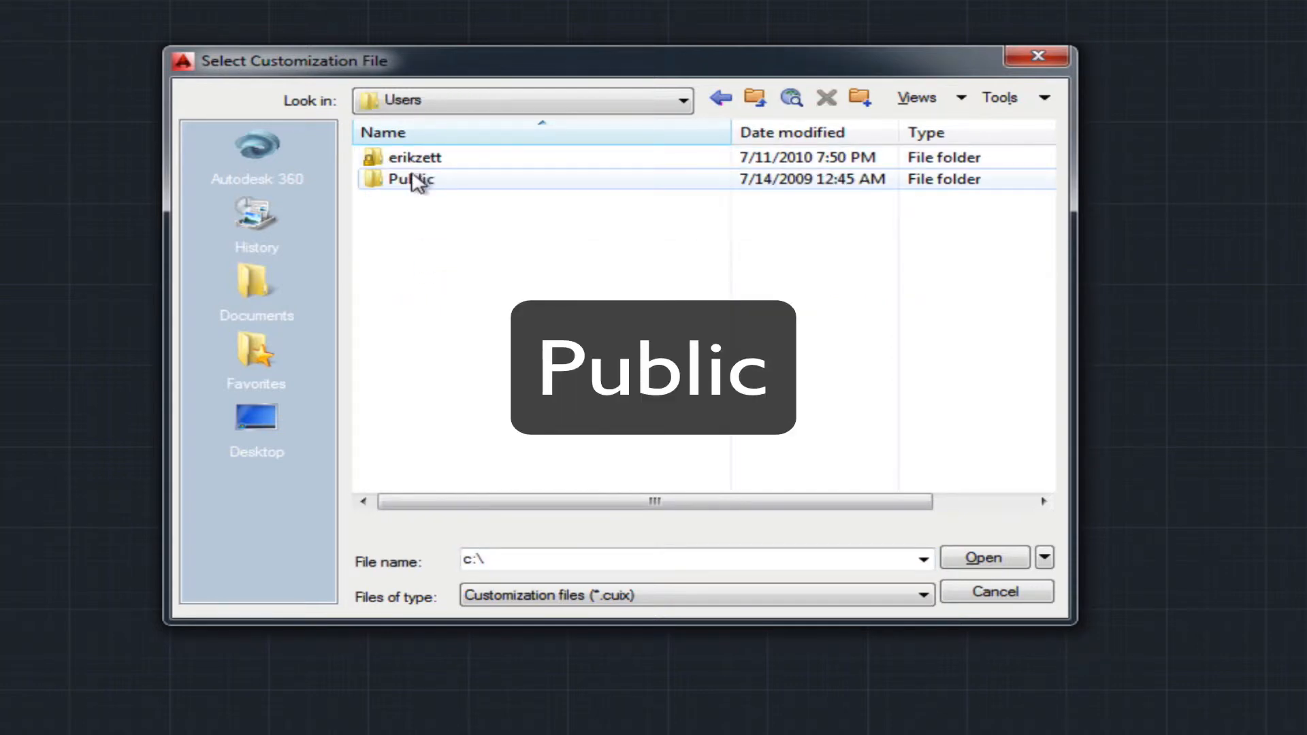
double_click(410, 179)
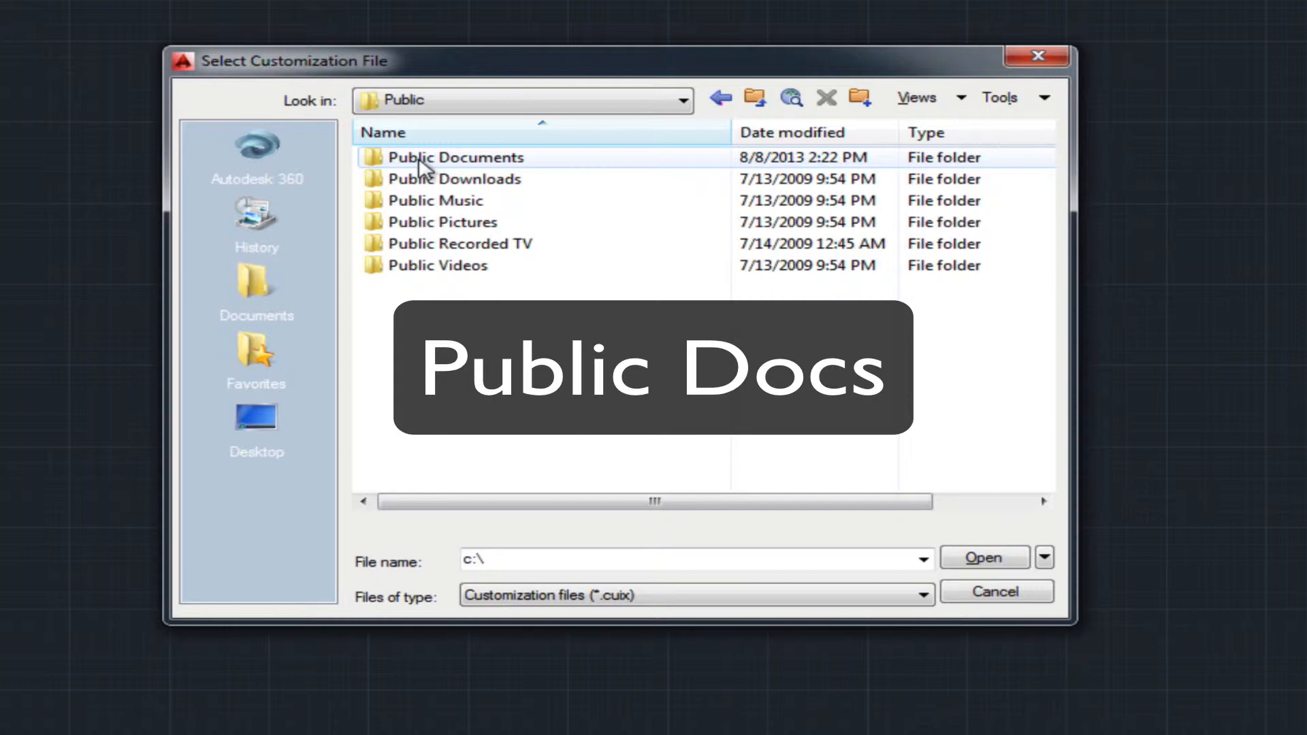
double_click(454, 157)
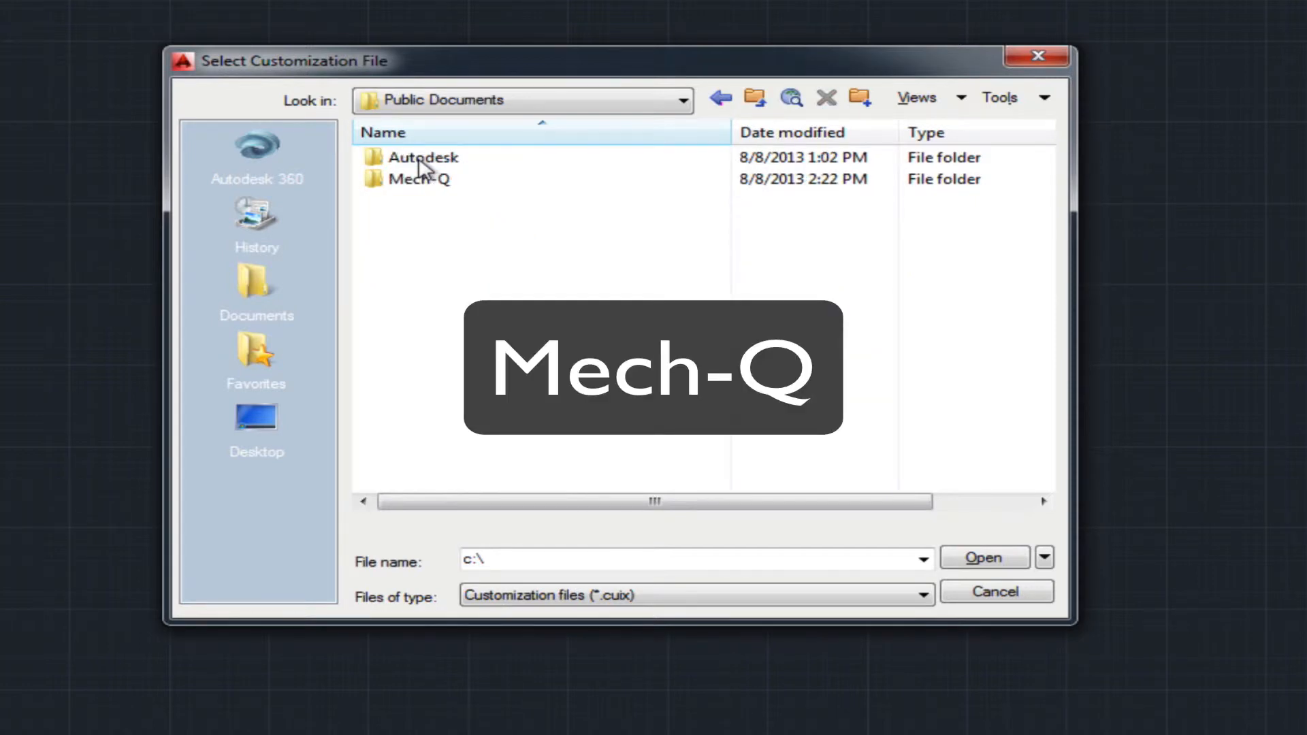
double_click(421, 179)
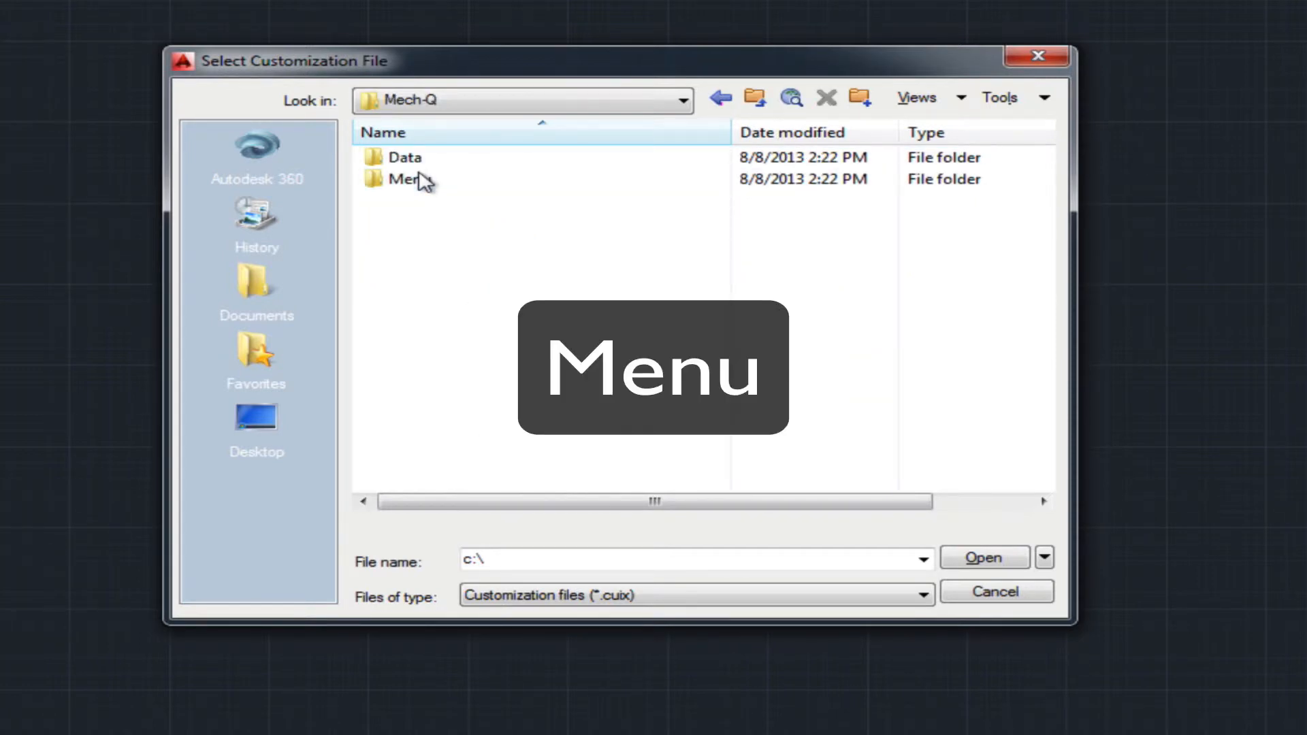
double_click(406, 178)
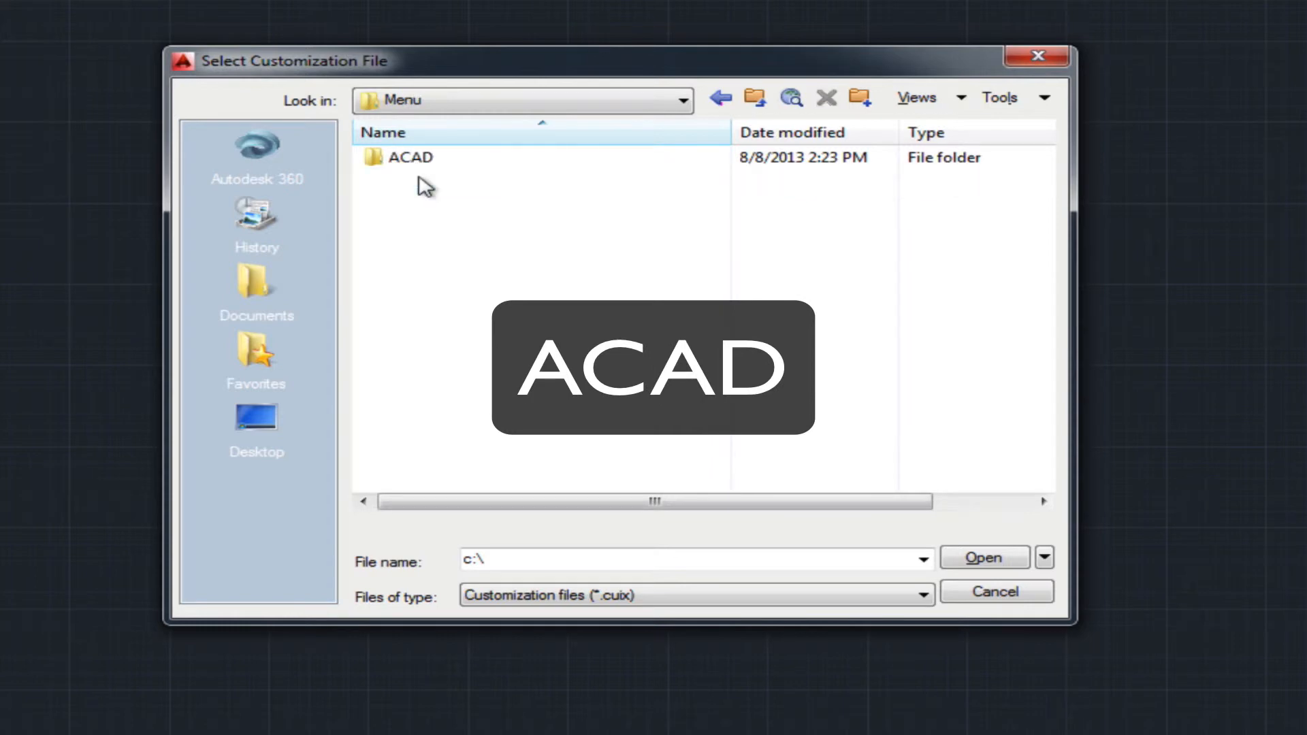
double_click(409, 158)
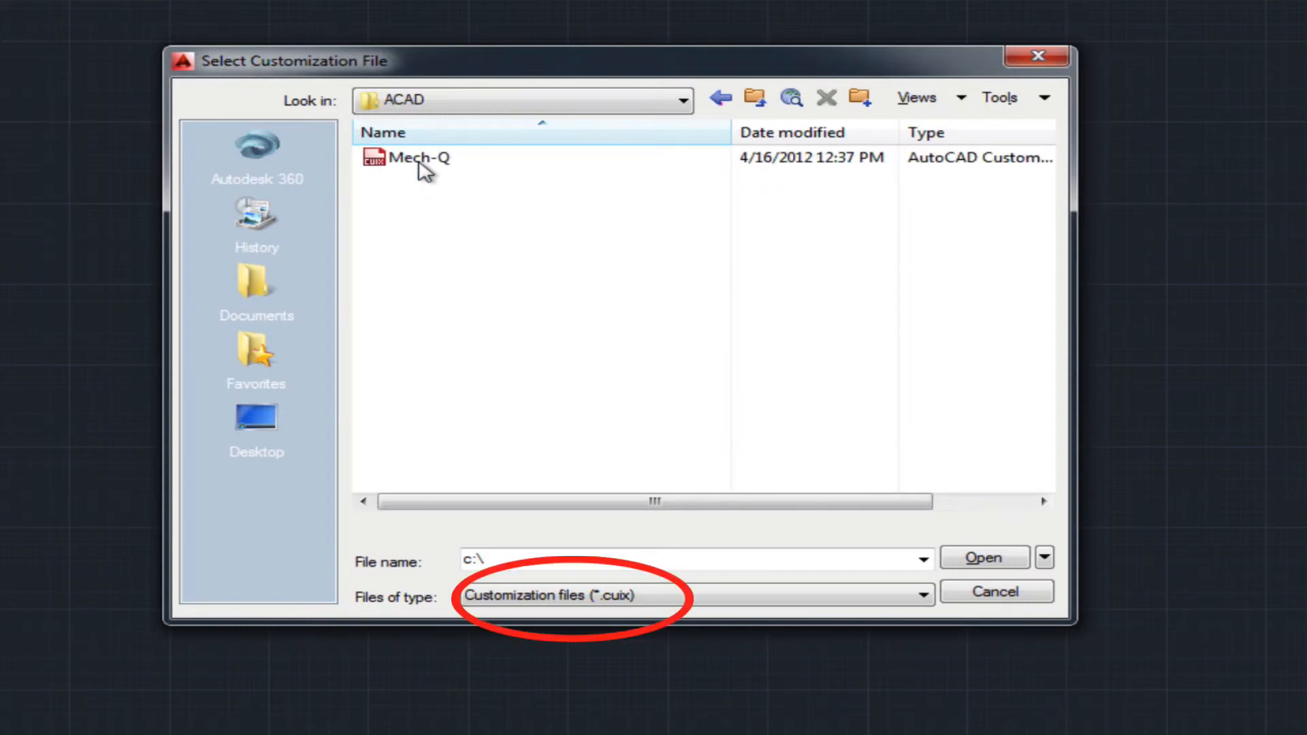
click(420, 158)
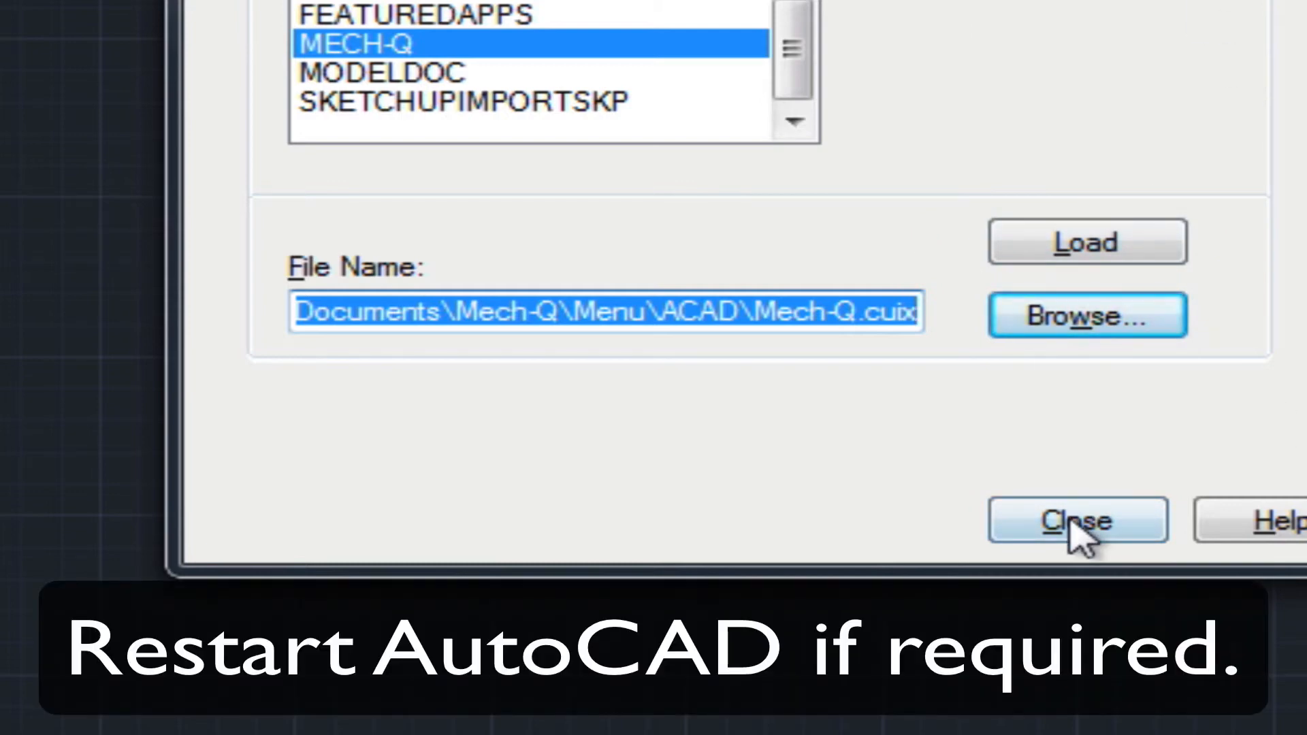
Step: Close Load/Unload Customizations and launch the Mech-Q Pipe and Pipe Fittings Utility
click(1075, 520)
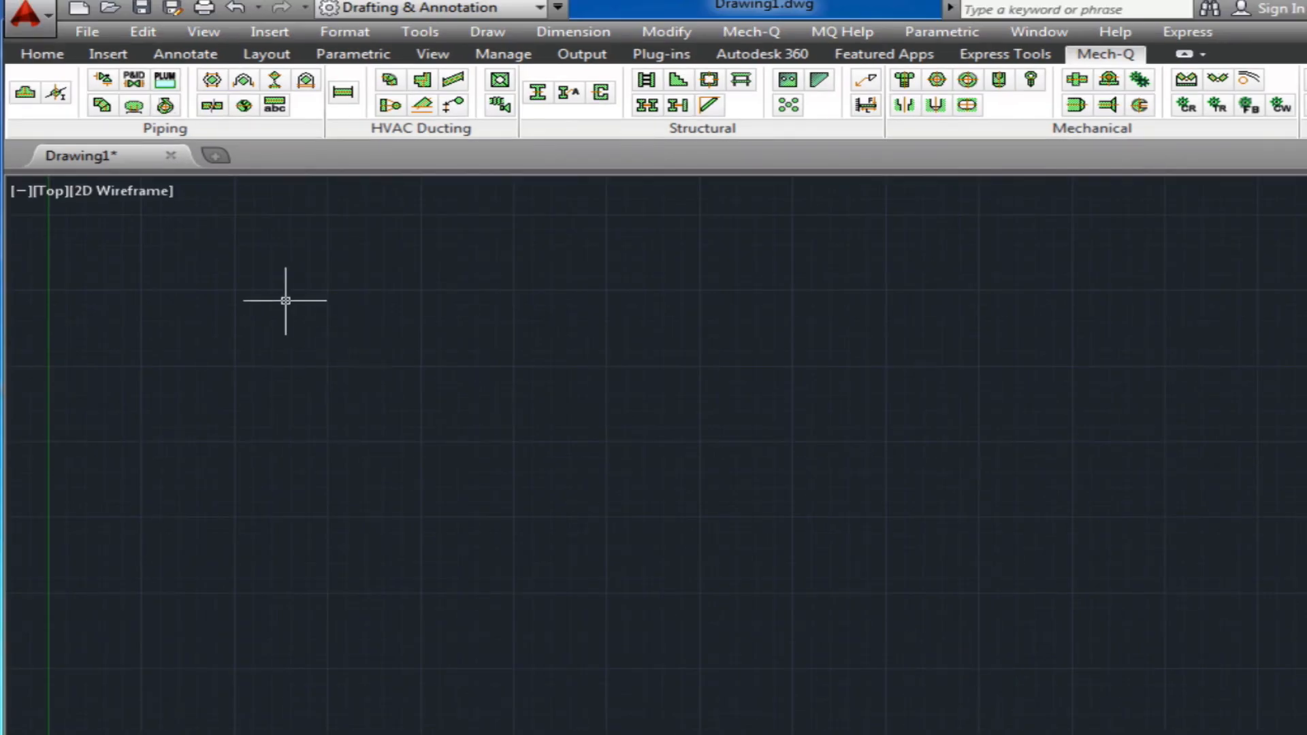
click(25, 91)
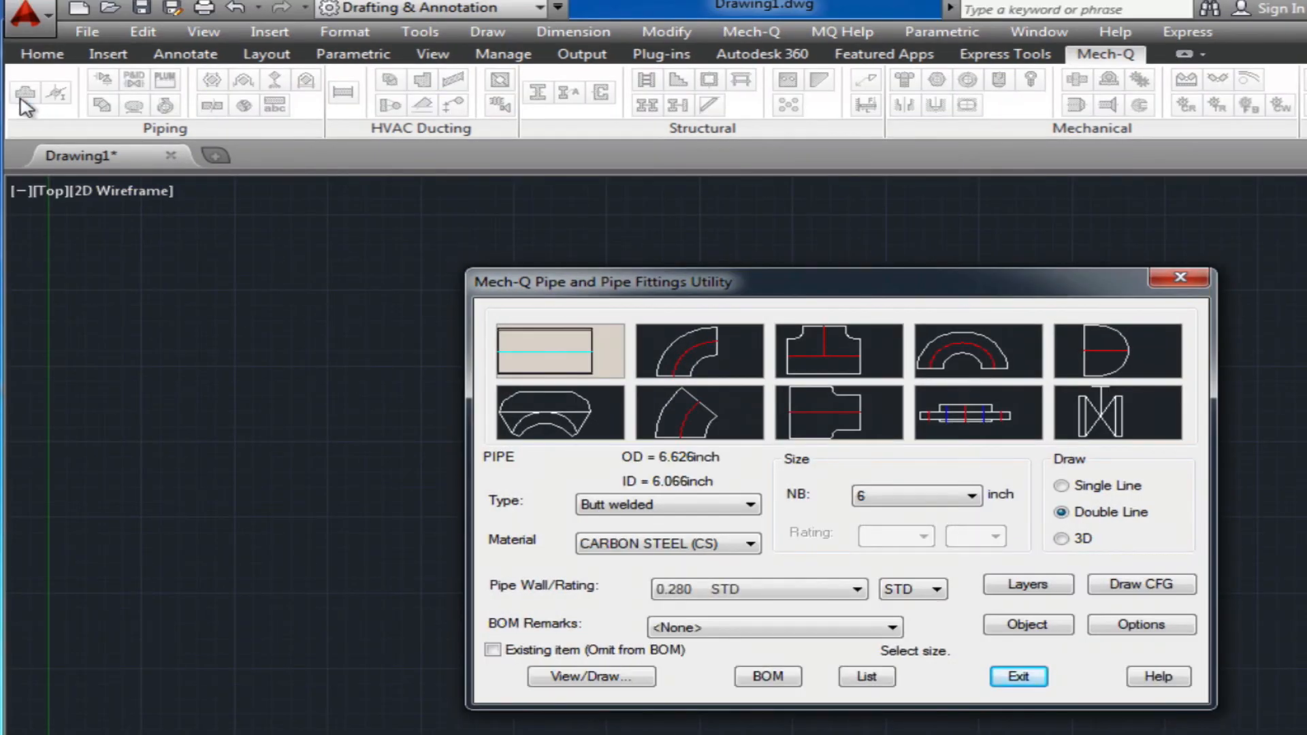